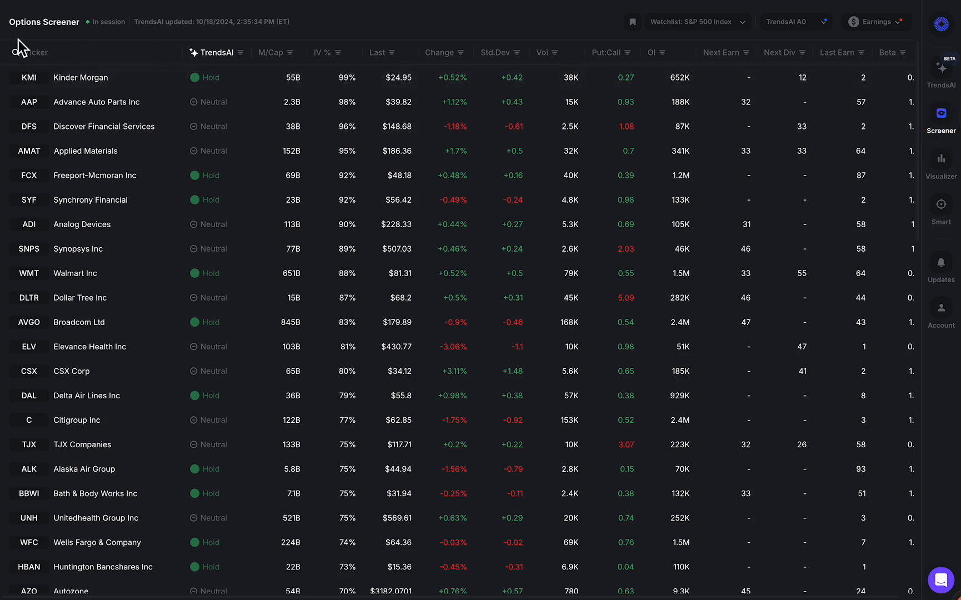
mouse_move(693, 64)
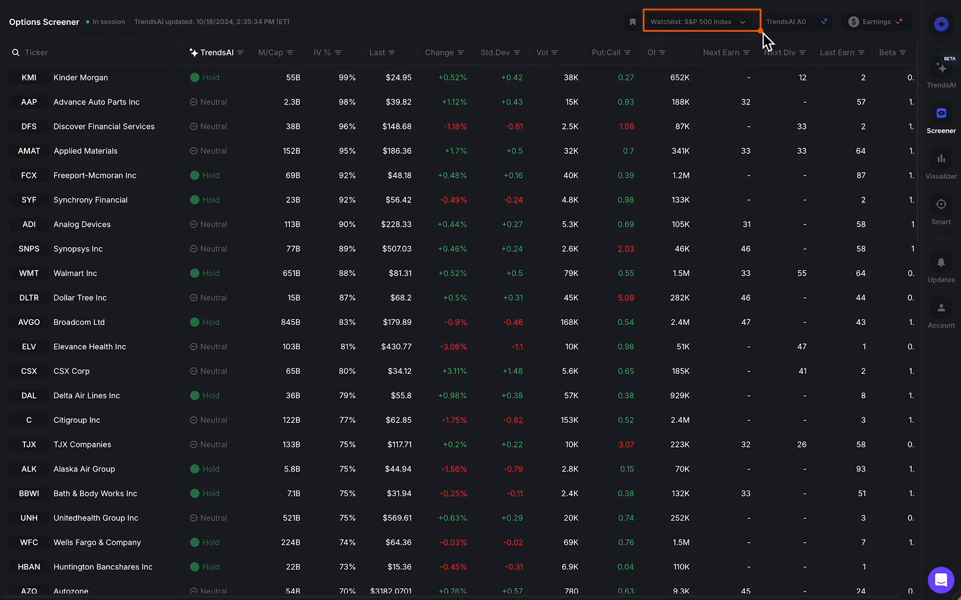
mouse_move(766, 45)
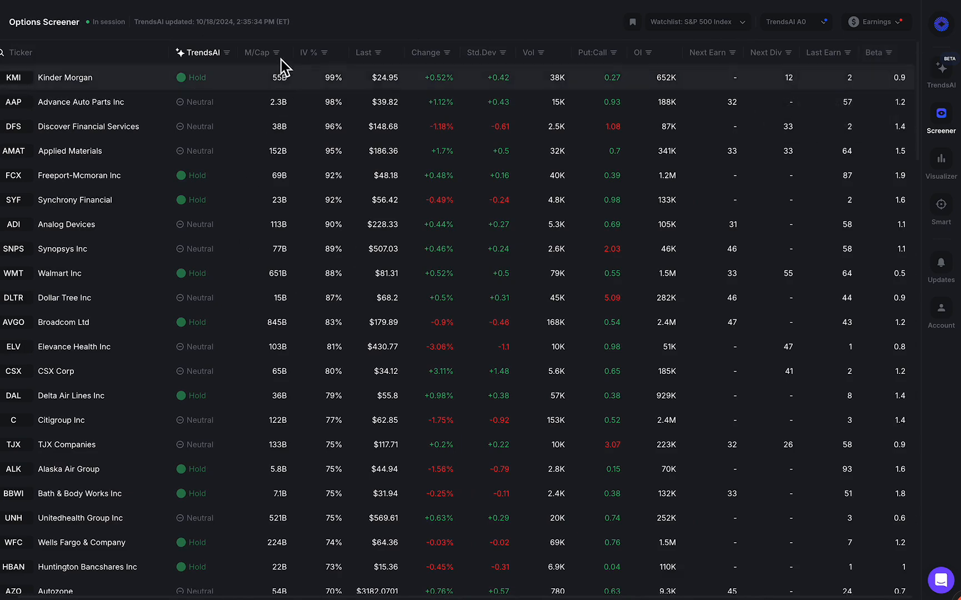
mouse_move(267, 52)
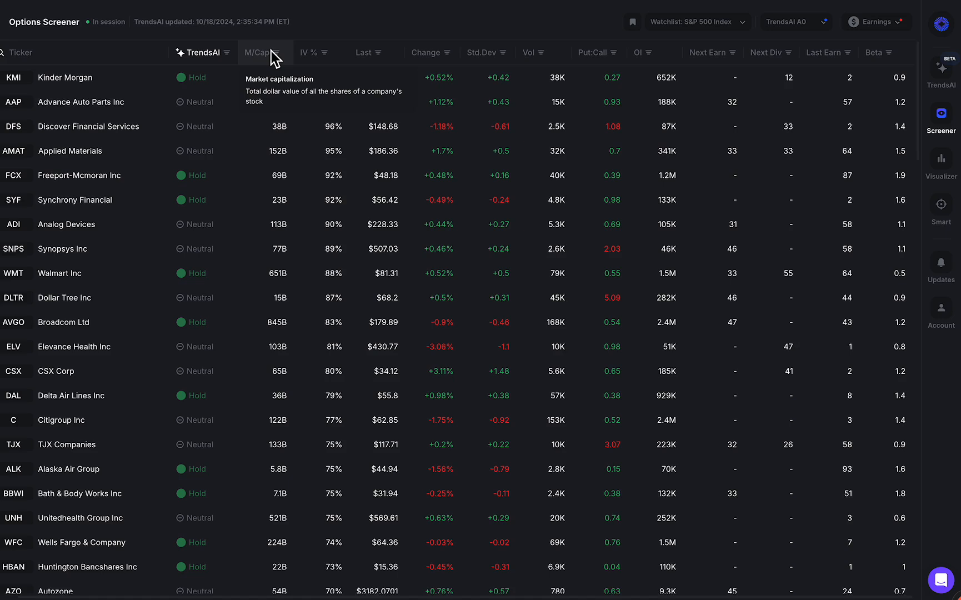
mouse_move(314, 34)
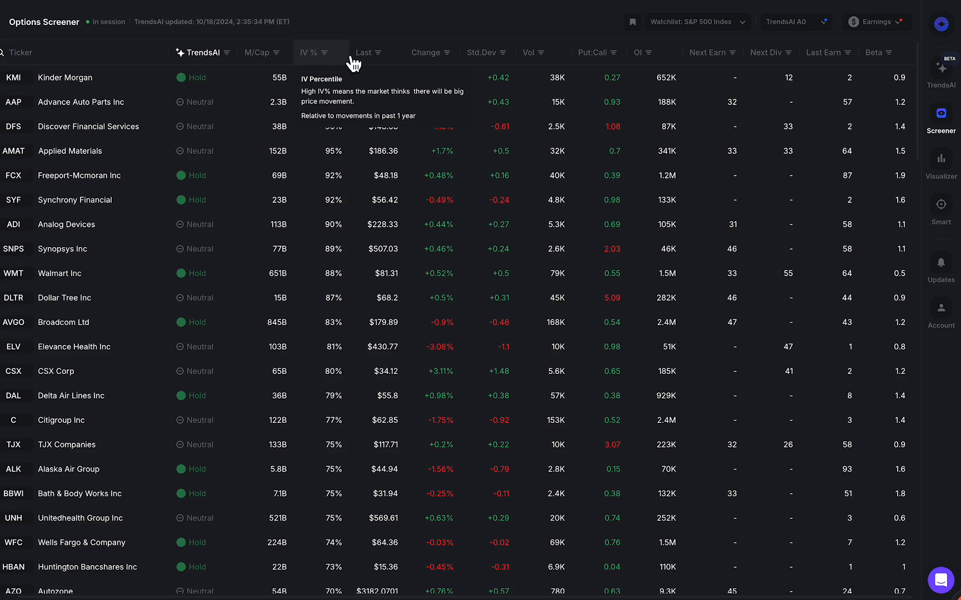
mouse_move(371, 56)
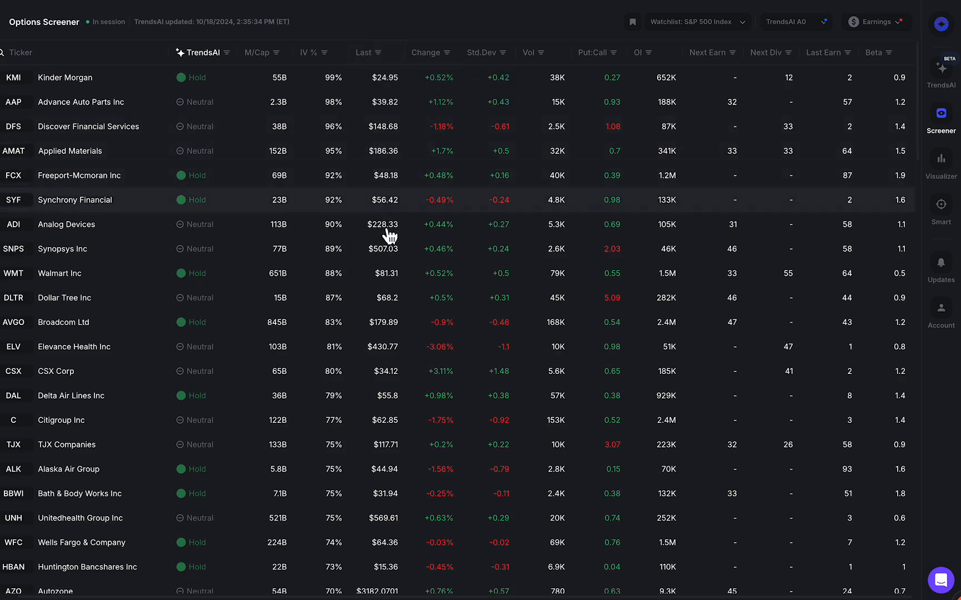
mouse_move(396, 210)
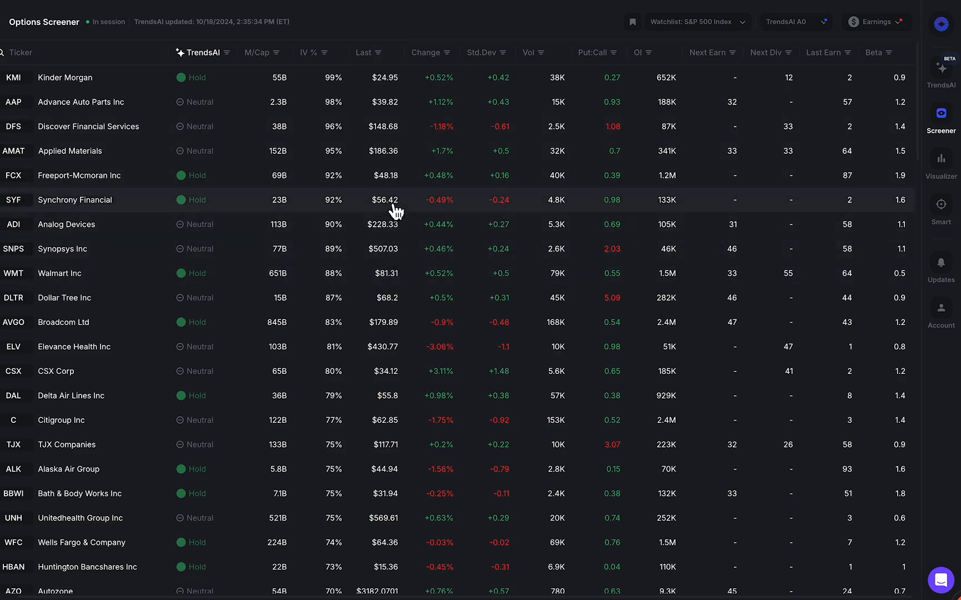
mouse_move(447, 72)
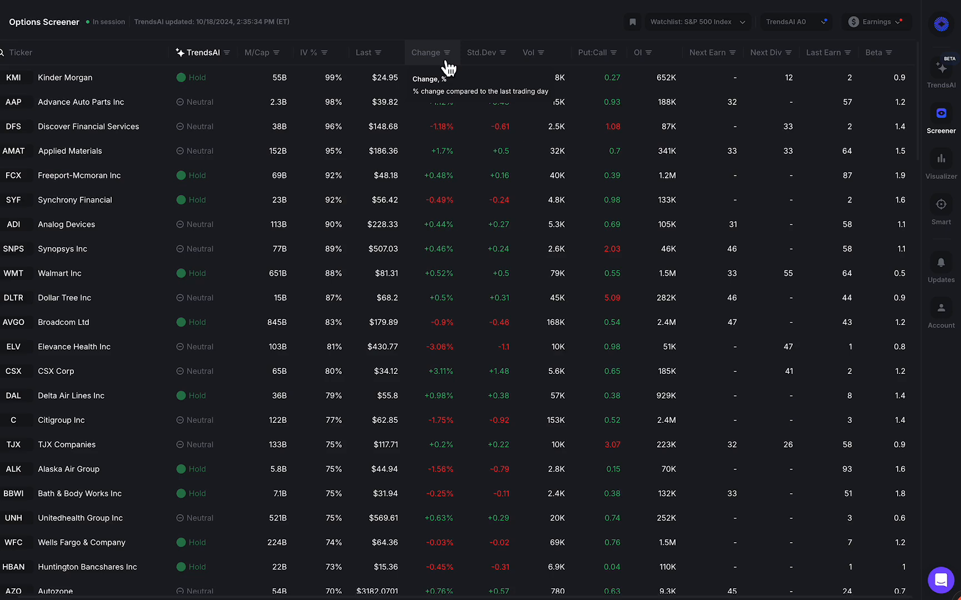
mouse_move(456, 190)
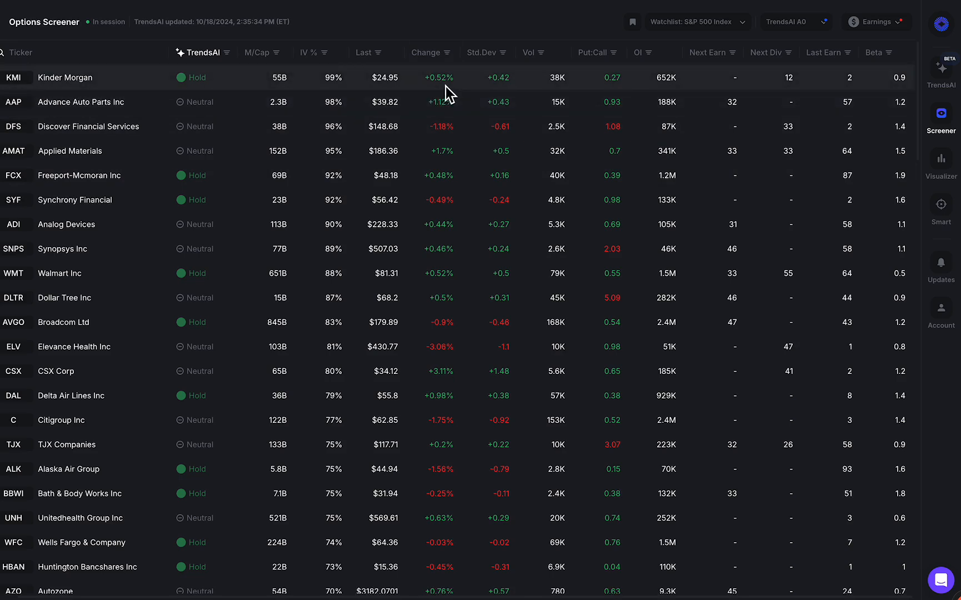
mouse_move(457, 97)
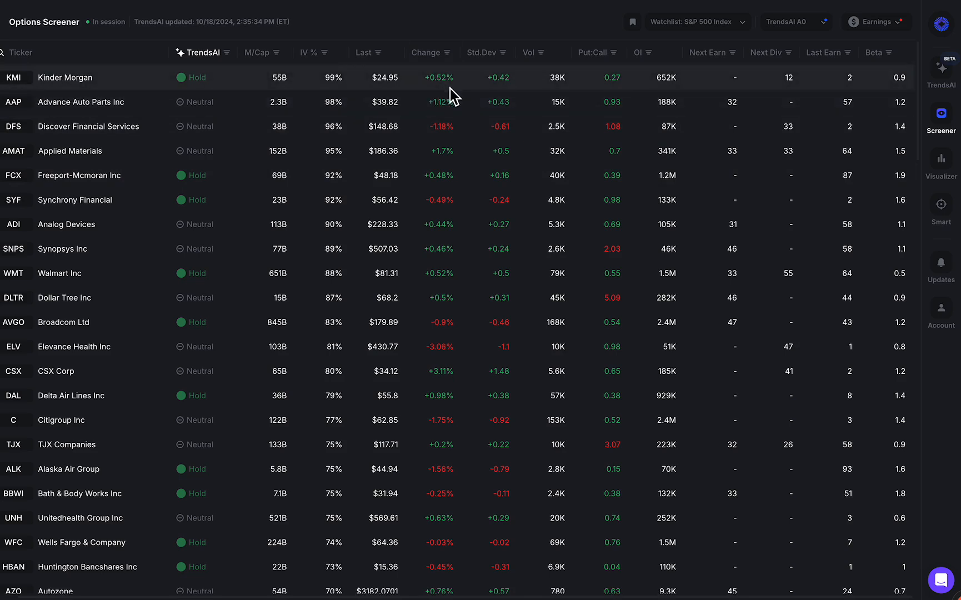
mouse_move(440, 362)
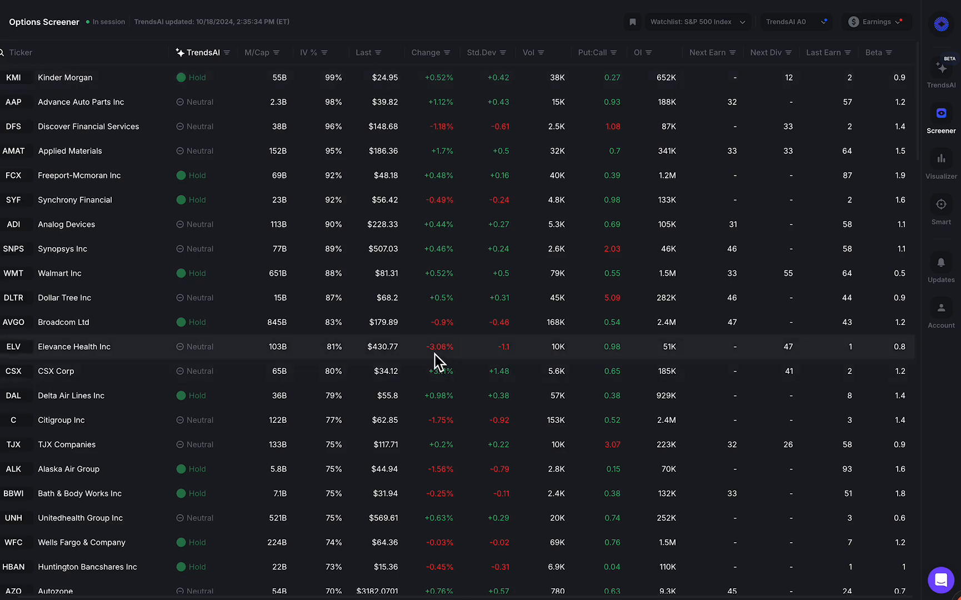
mouse_move(496, 67)
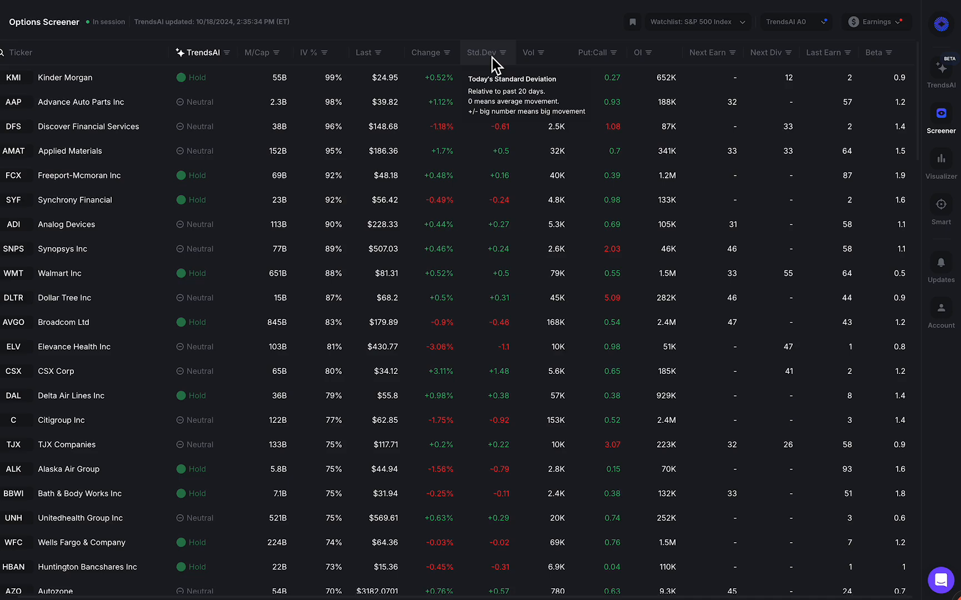
mouse_move(494, 57)
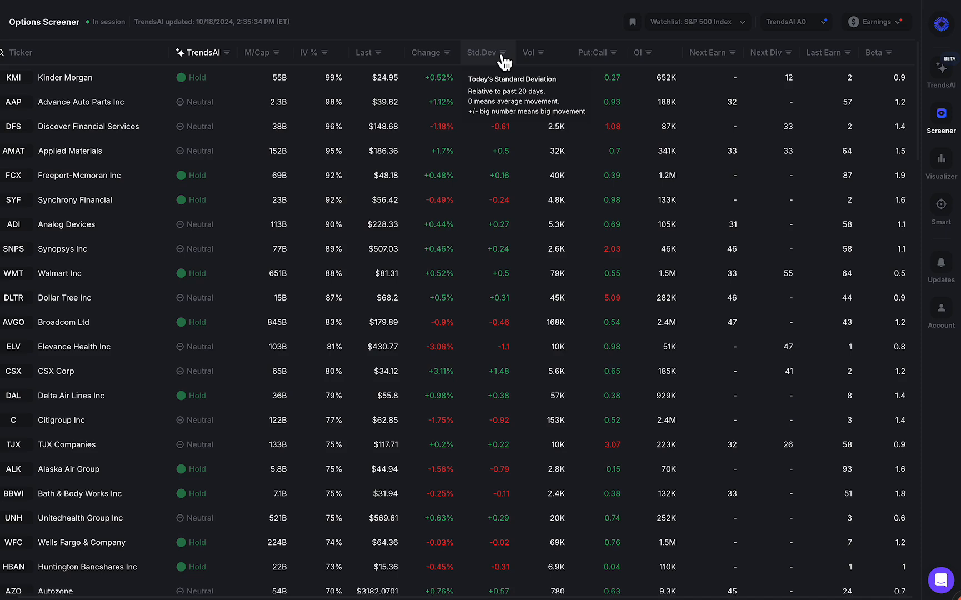
mouse_move(553, 52)
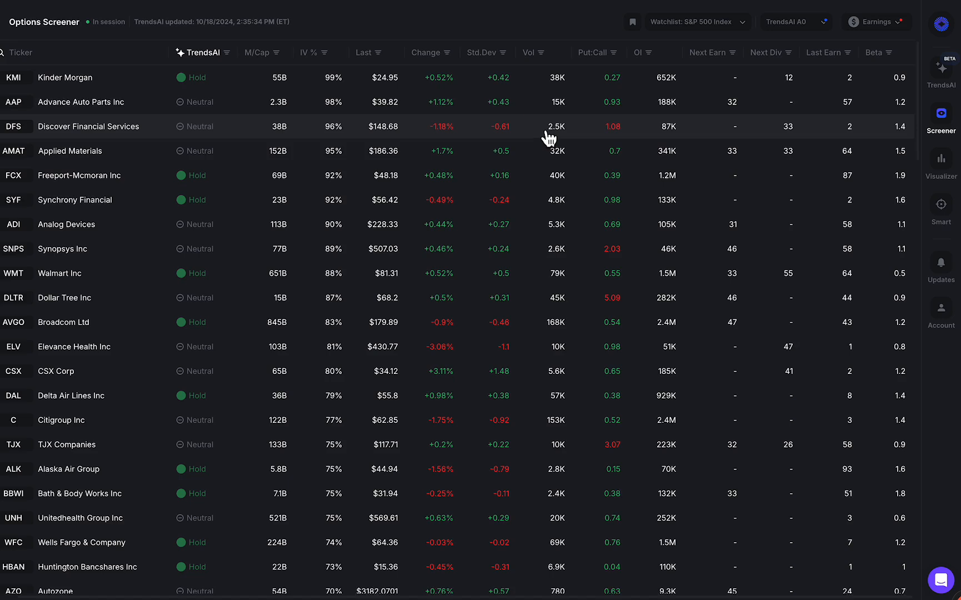
mouse_move(540, 52)
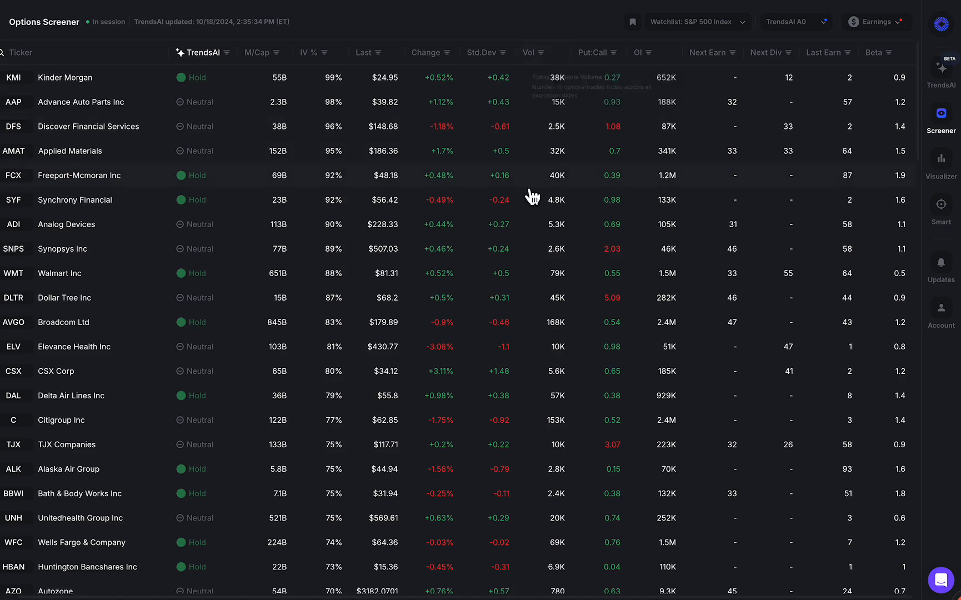
mouse_move(576, 90)
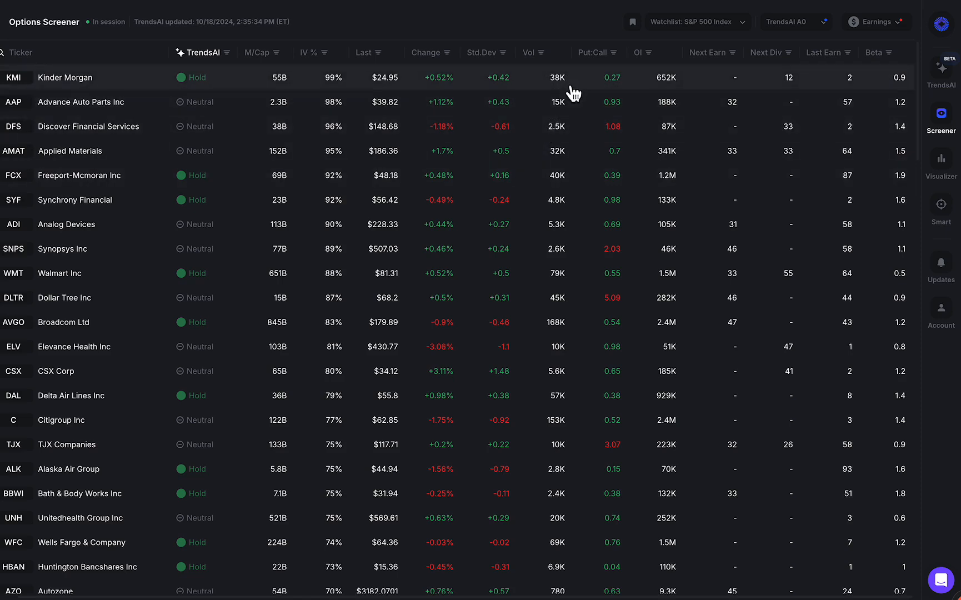
mouse_move(542, 330)
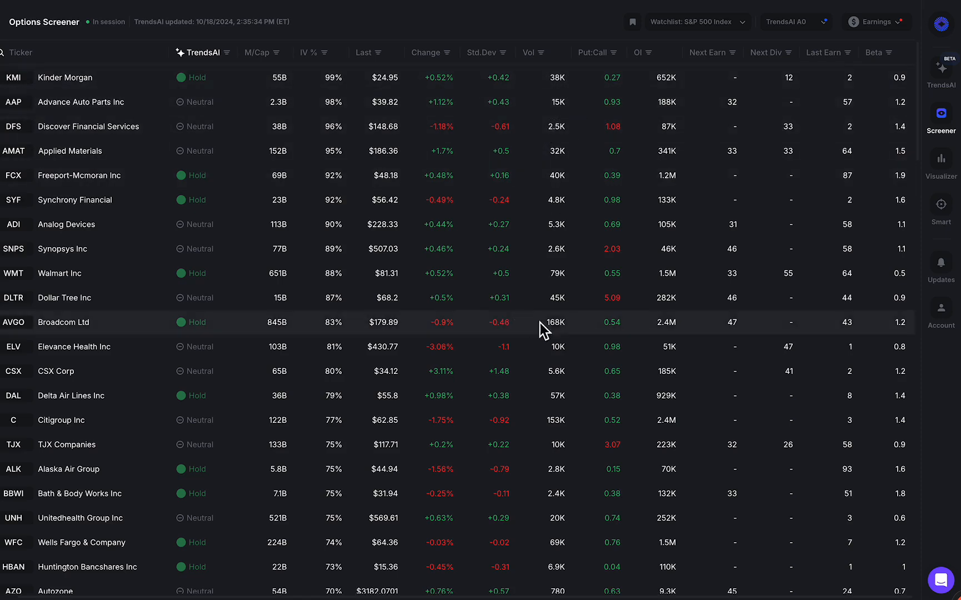
mouse_move(34, 329)
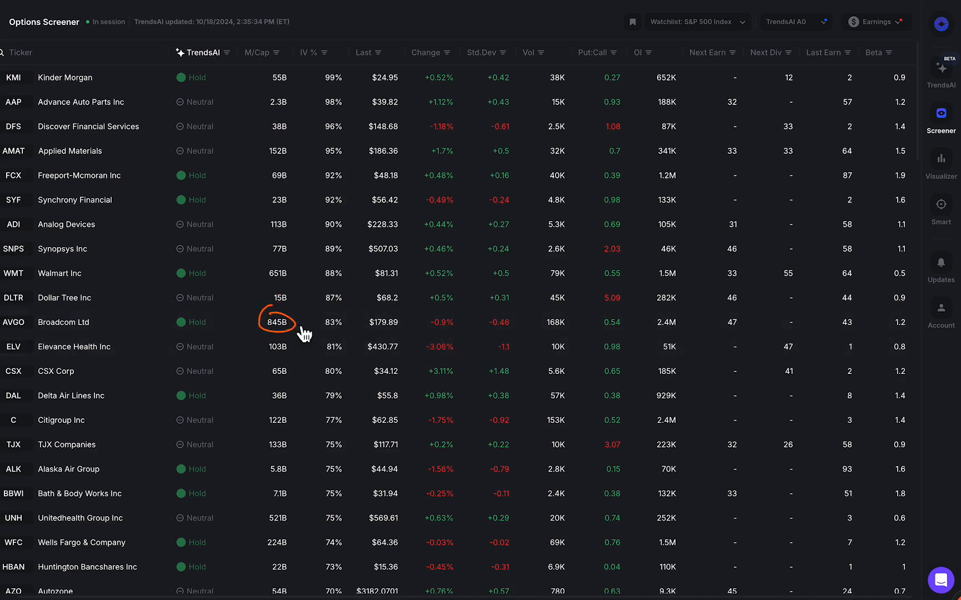
Draw an arrow linking Broadcom's 845B market cap to its 168K volume
left_click_drag(288, 322, 538, 322)
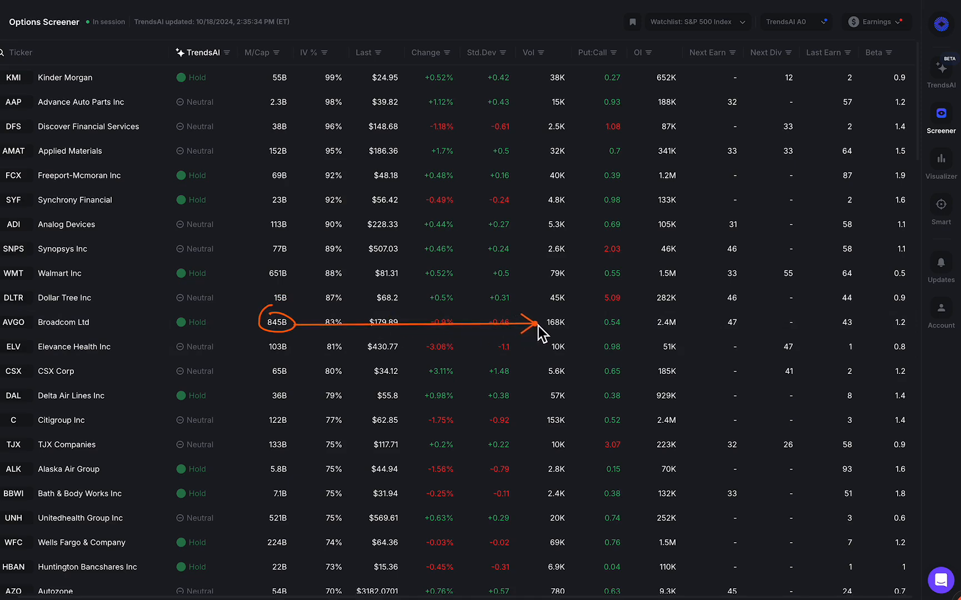
mouse_move(577, 90)
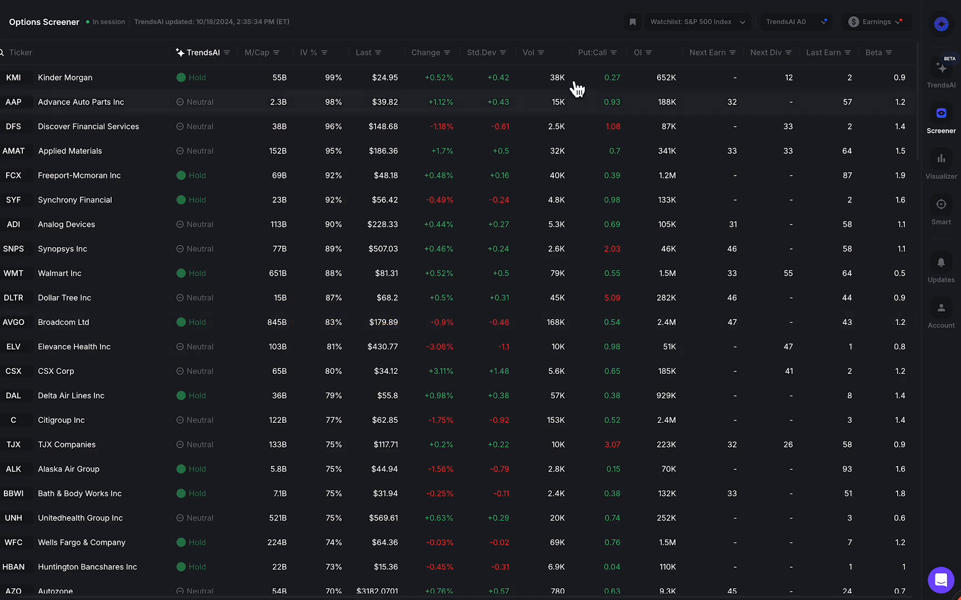
mouse_move(606, 61)
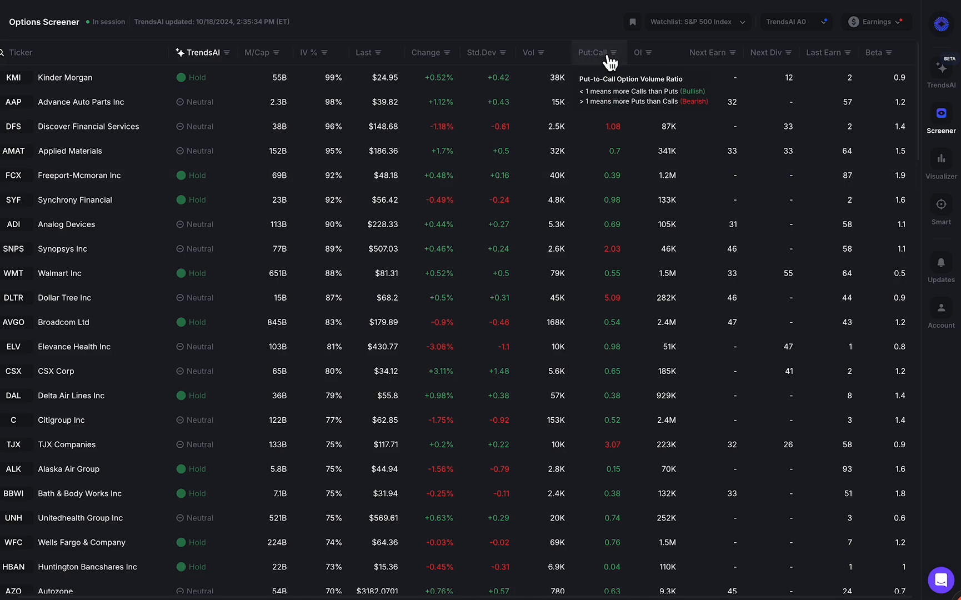
mouse_move(610, 157)
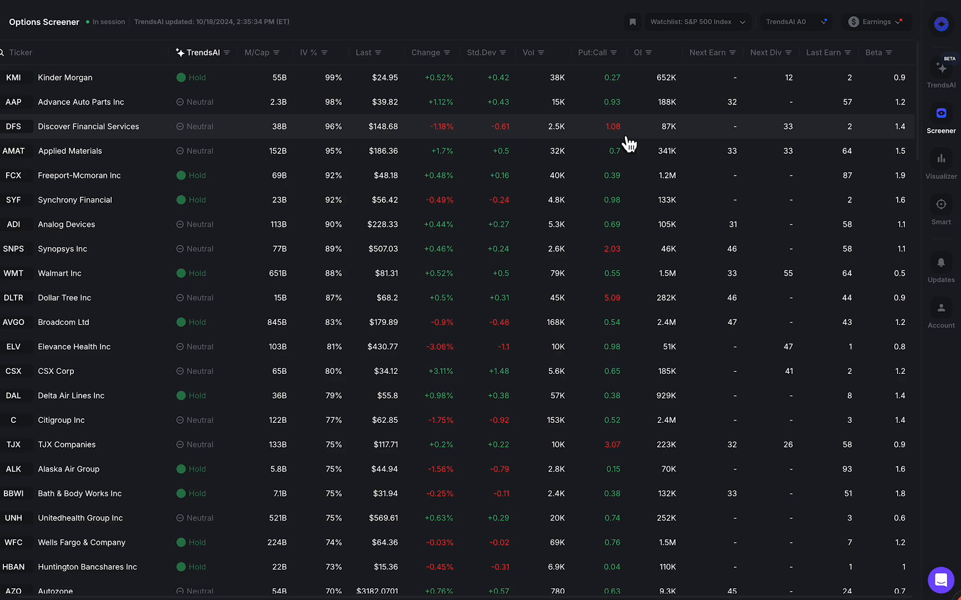
mouse_move(629, 143)
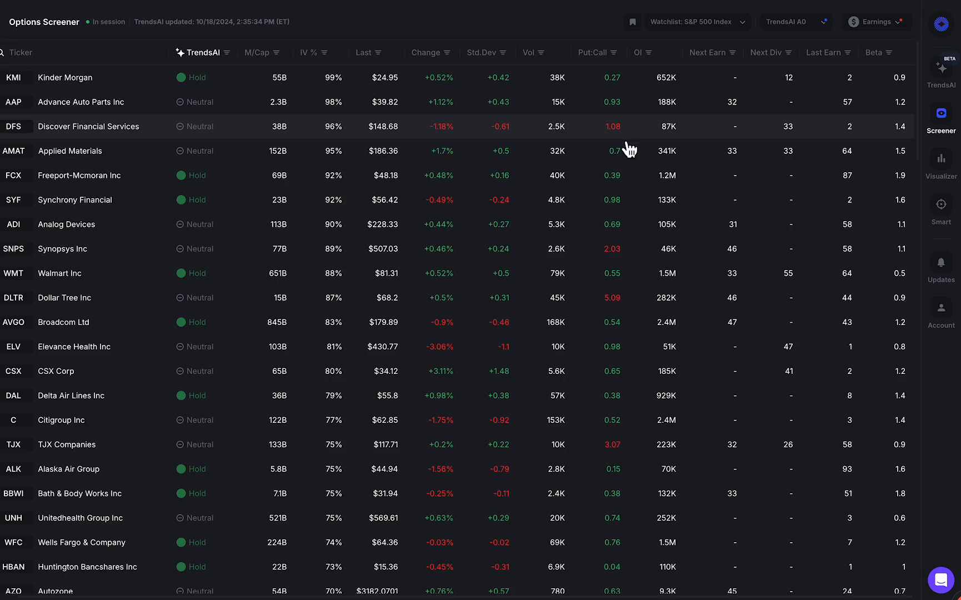
mouse_move(622, 170)
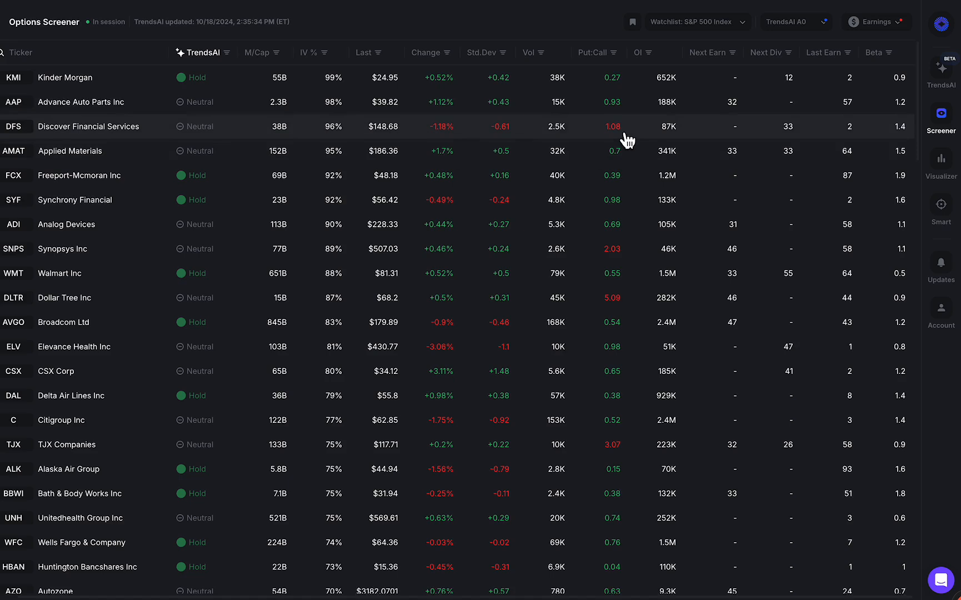
mouse_move(622, 144)
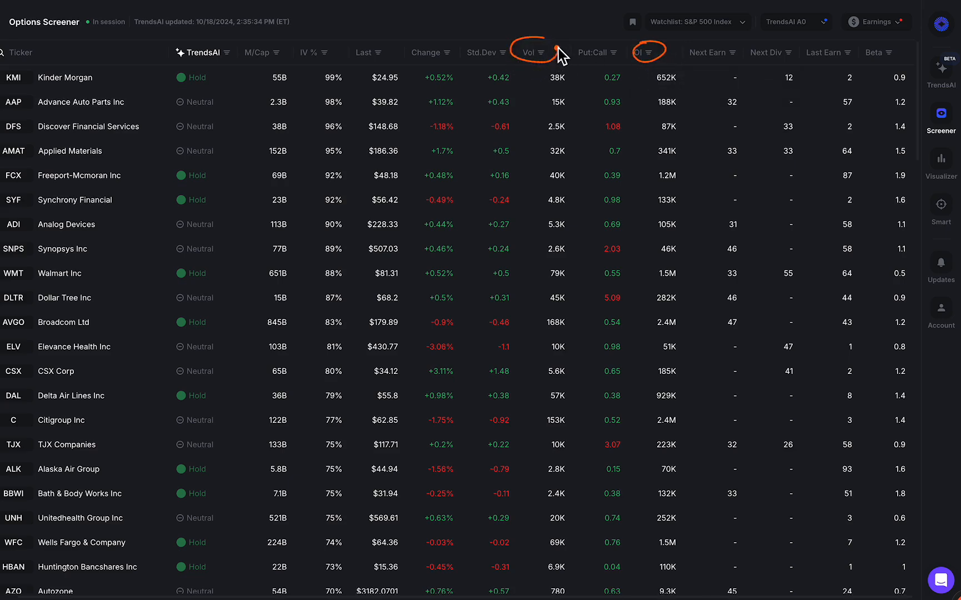
mouse_move(644, 52)
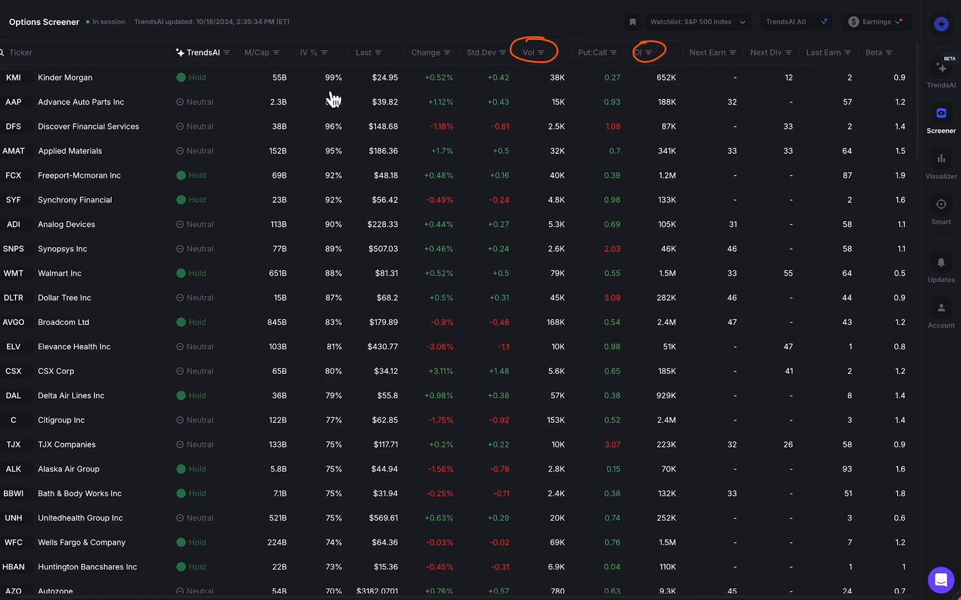
mouse_move(586, 134)
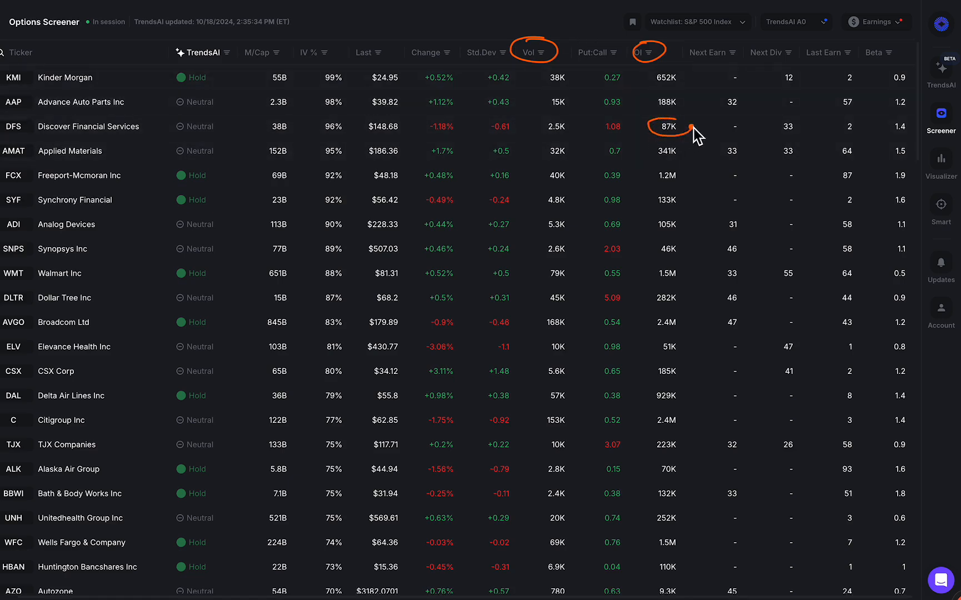
mouse_move(682, 128)
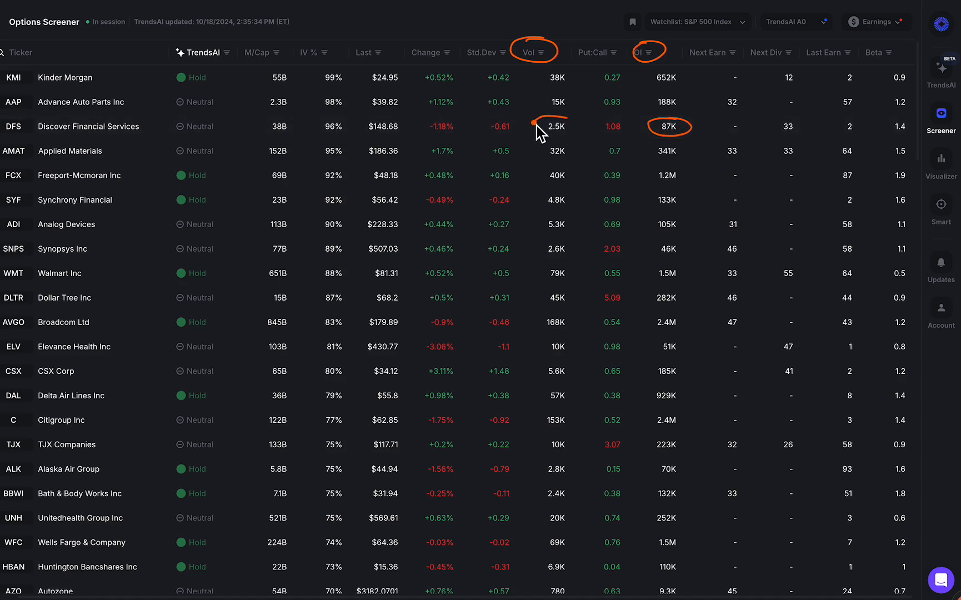
mouse_move(644, 161)
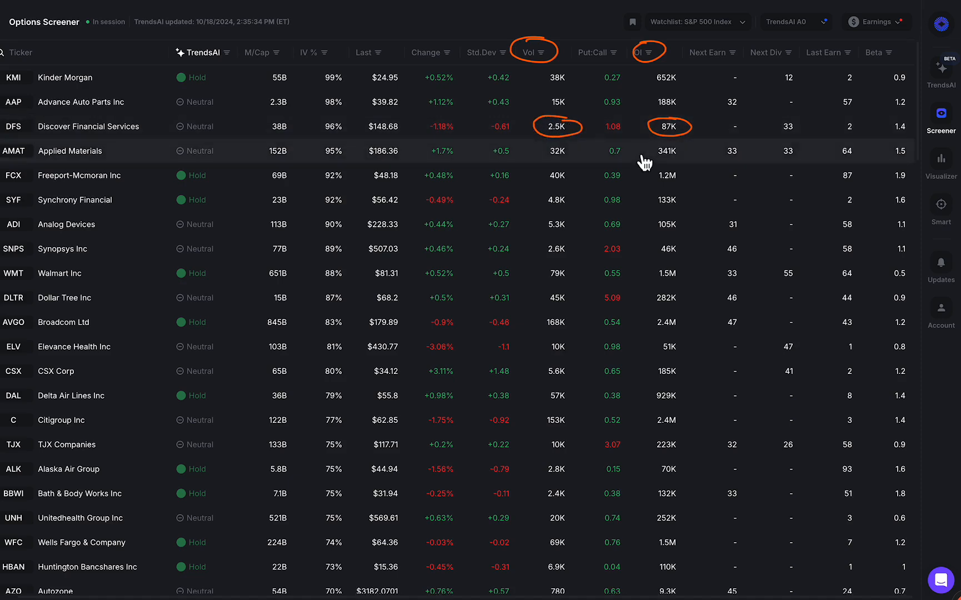
mouse_move(679, 143)
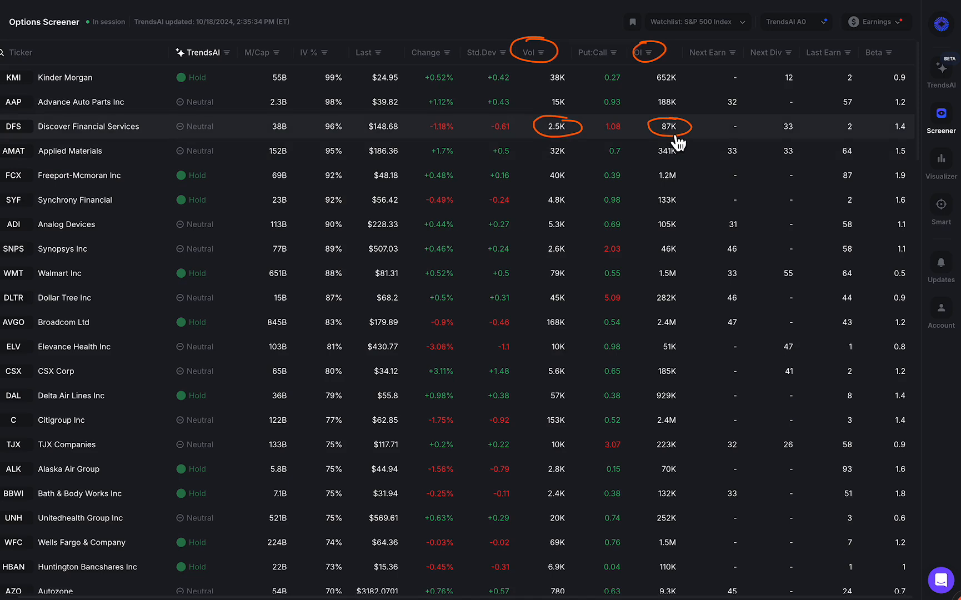
mouse_move(671, 164)
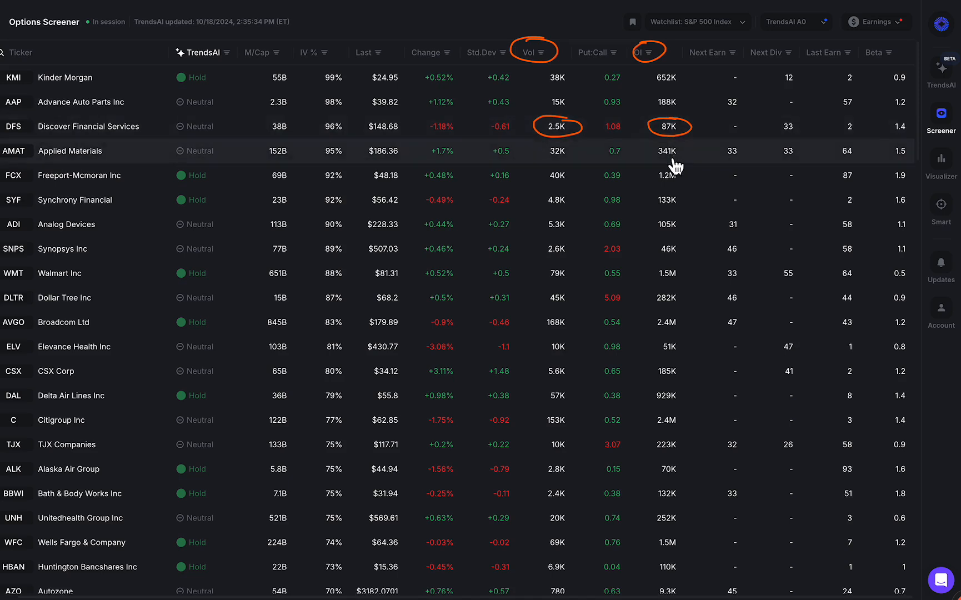
mouse_move(656, 156)
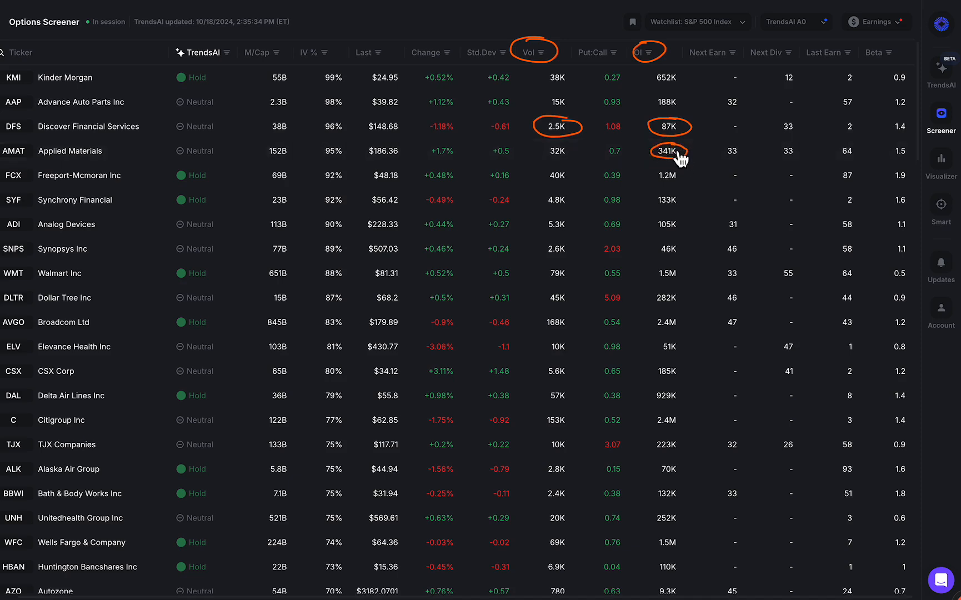
mouse_move(571, 161)
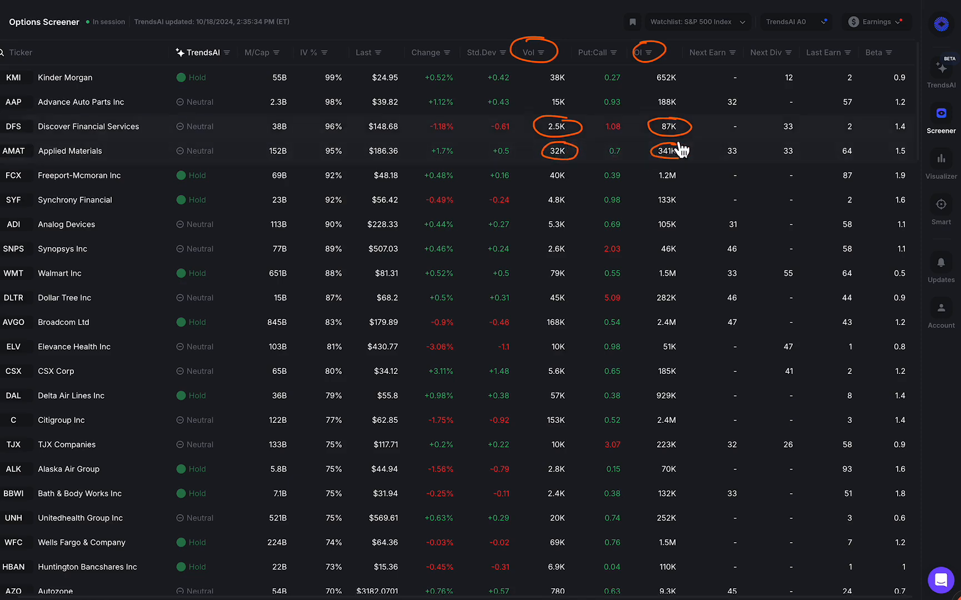
mouse_move(716, 52)
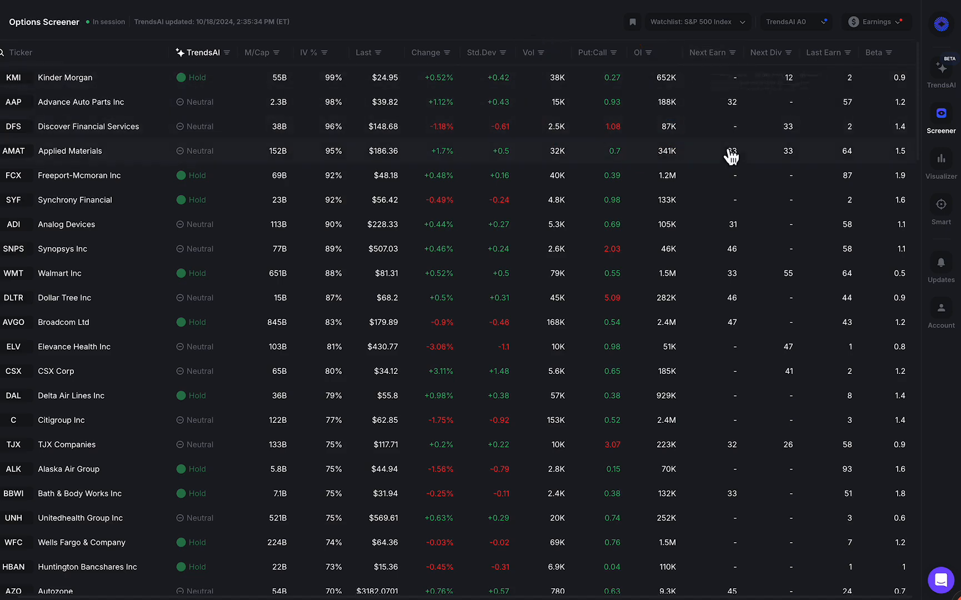
mouse_move(776, 52)
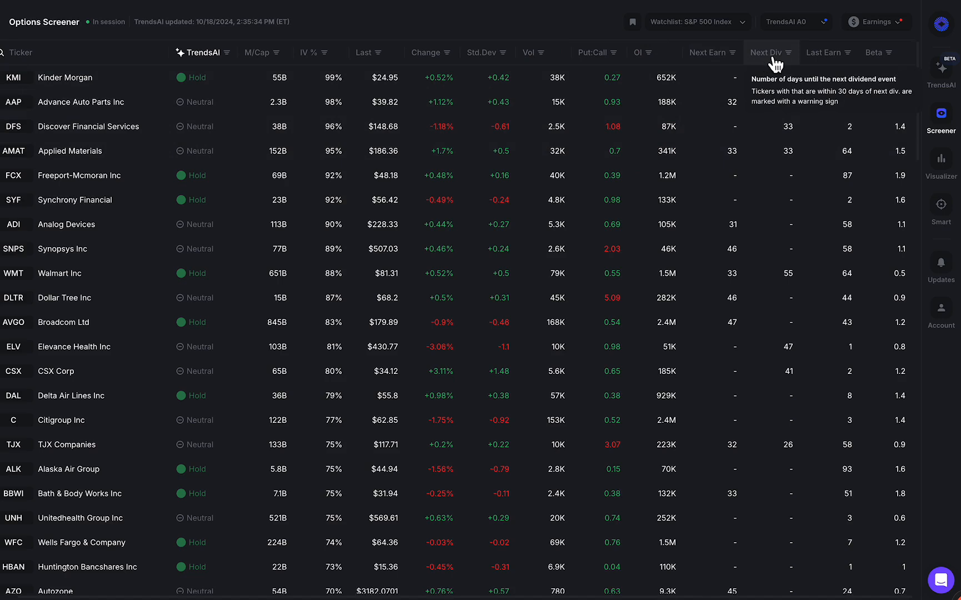
mouse_move(847, 67)
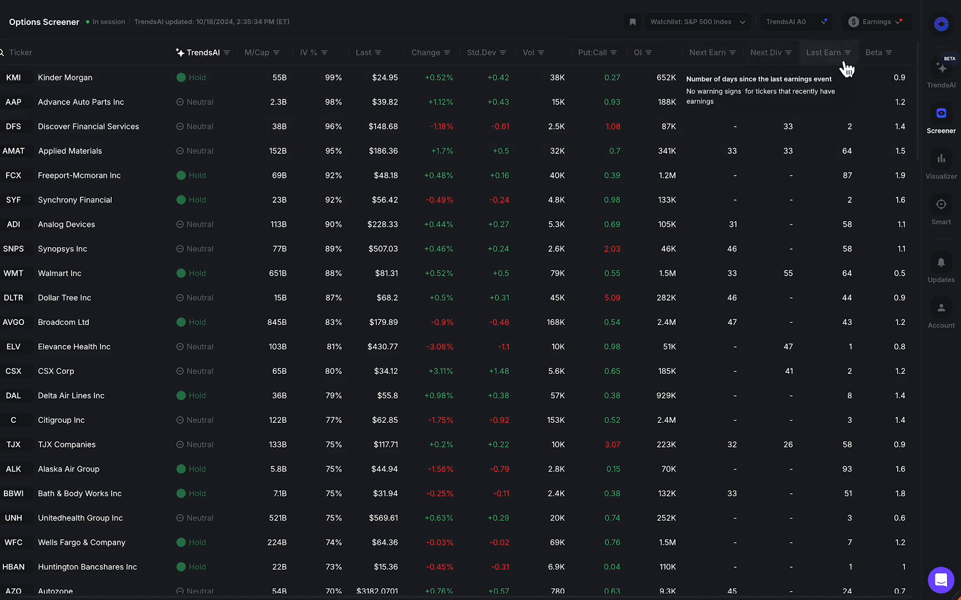
mouse_move(891, 73)
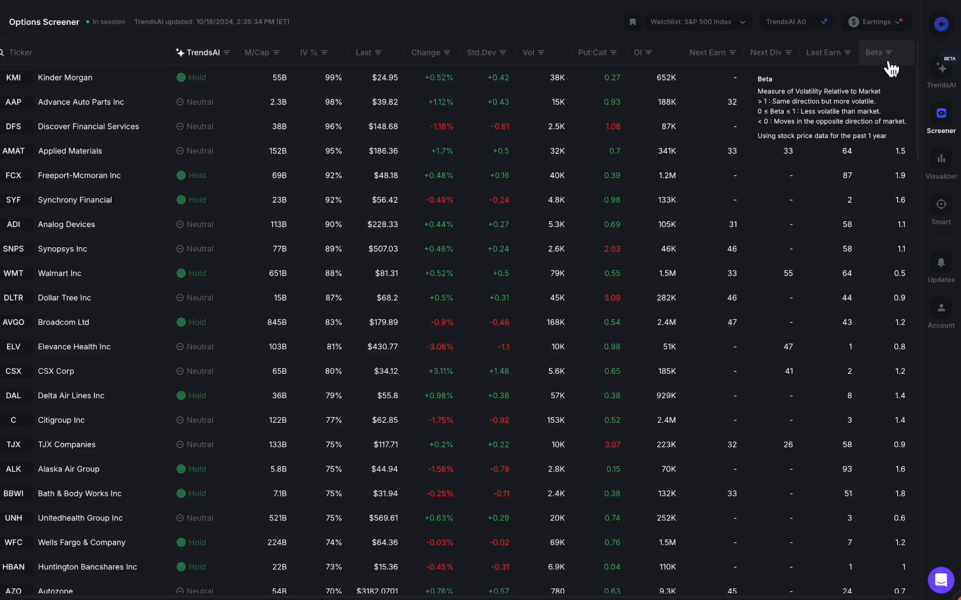
mouse_move(873, 155)
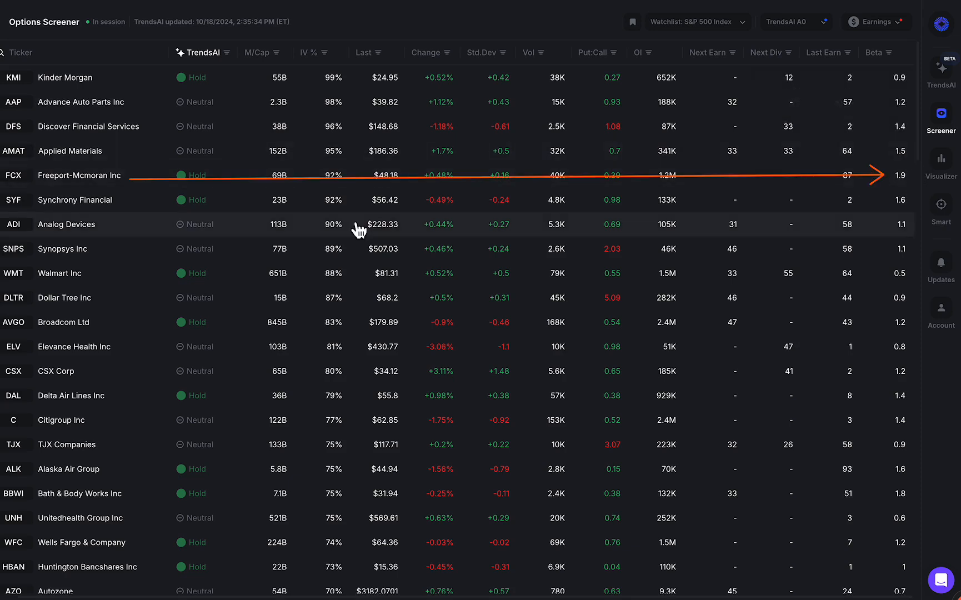
mouse_move(349, 200)
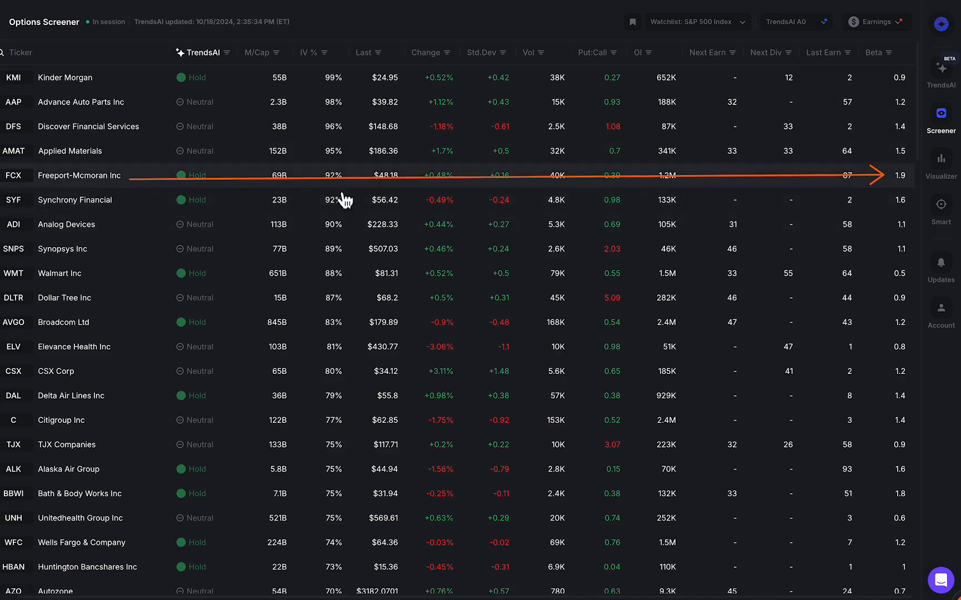
mouse_move(920, 190)
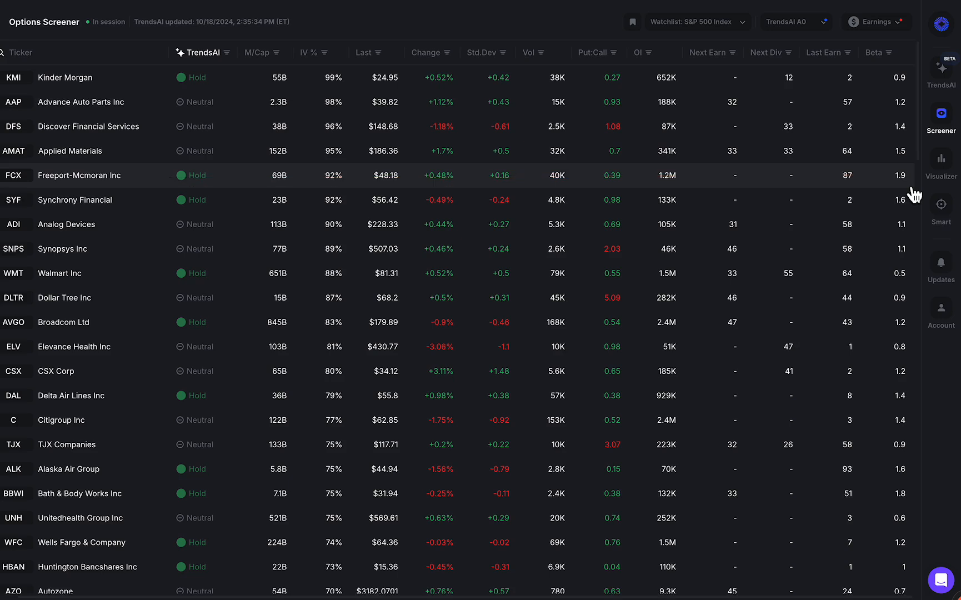
mouse_move(911, 133)
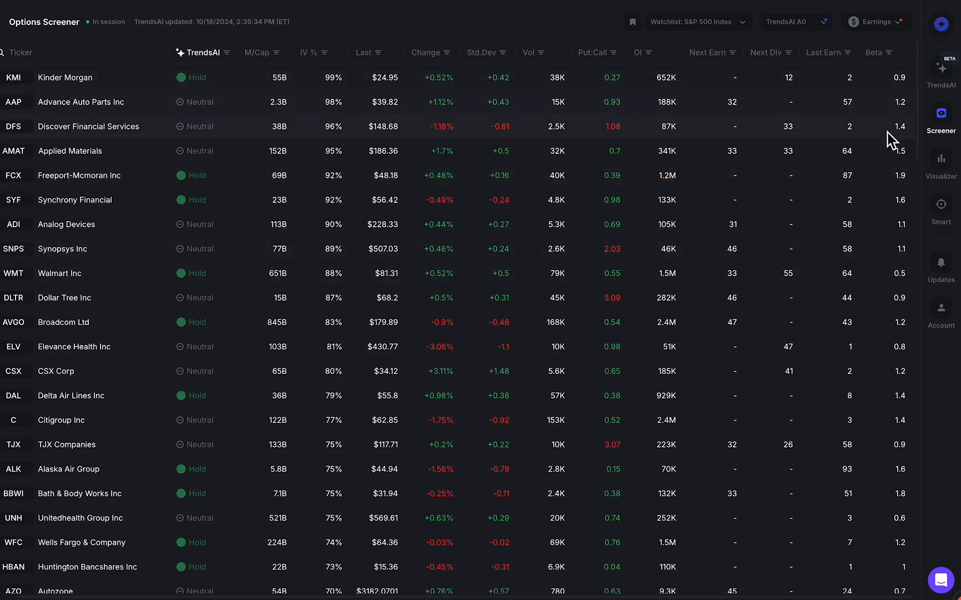